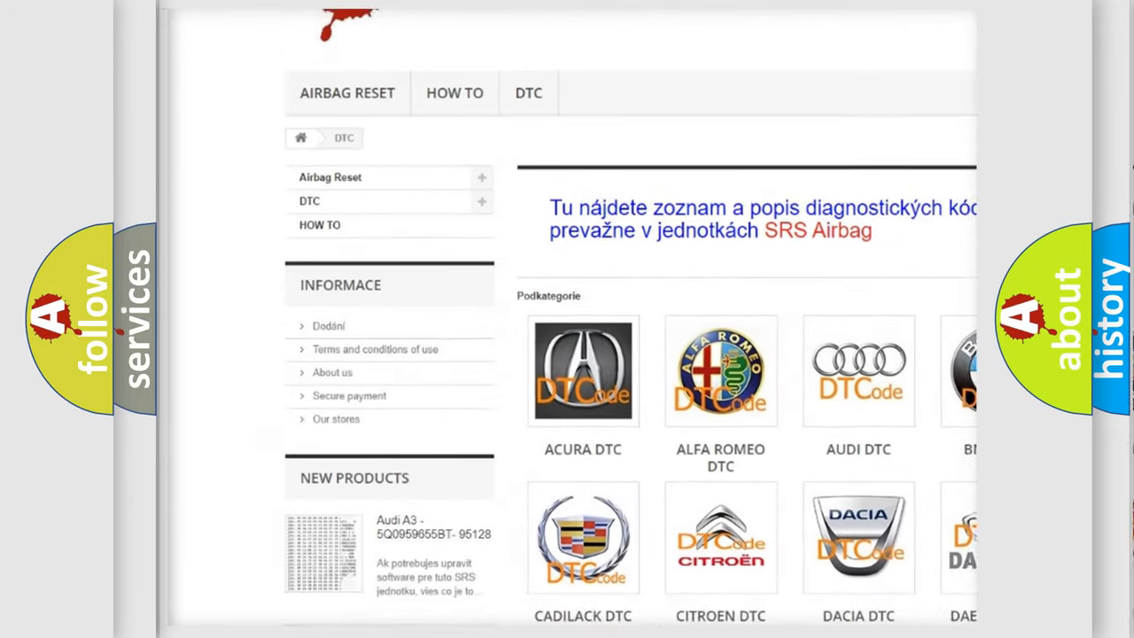
scroll("down", 3)
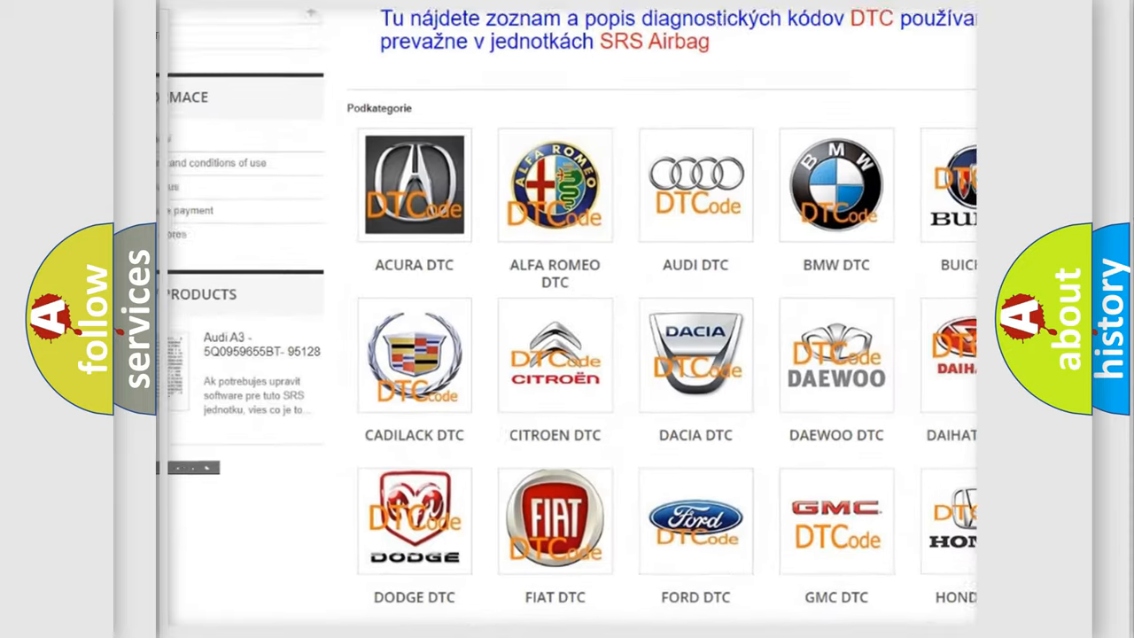
scroll("down", 3)
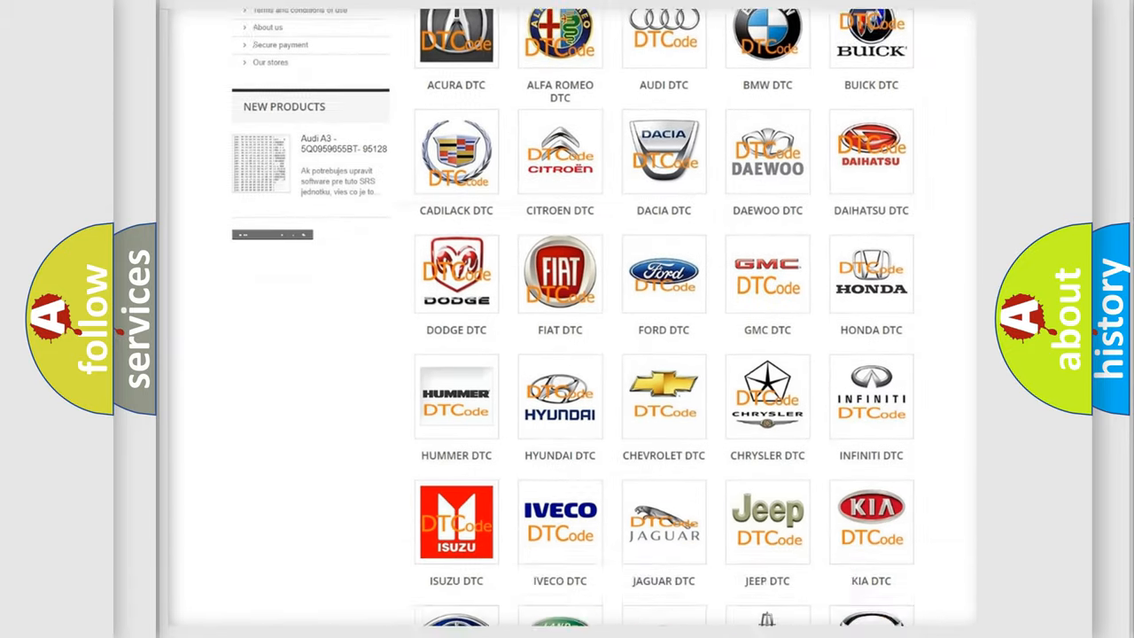
scroll("down", 3)
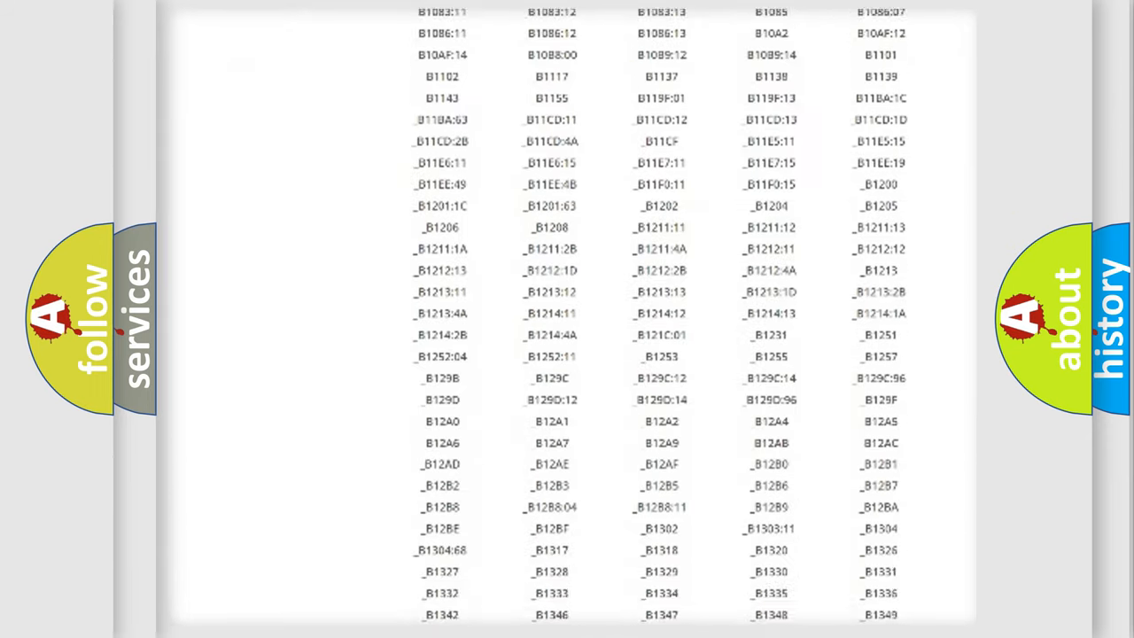
scroll("down", 3)
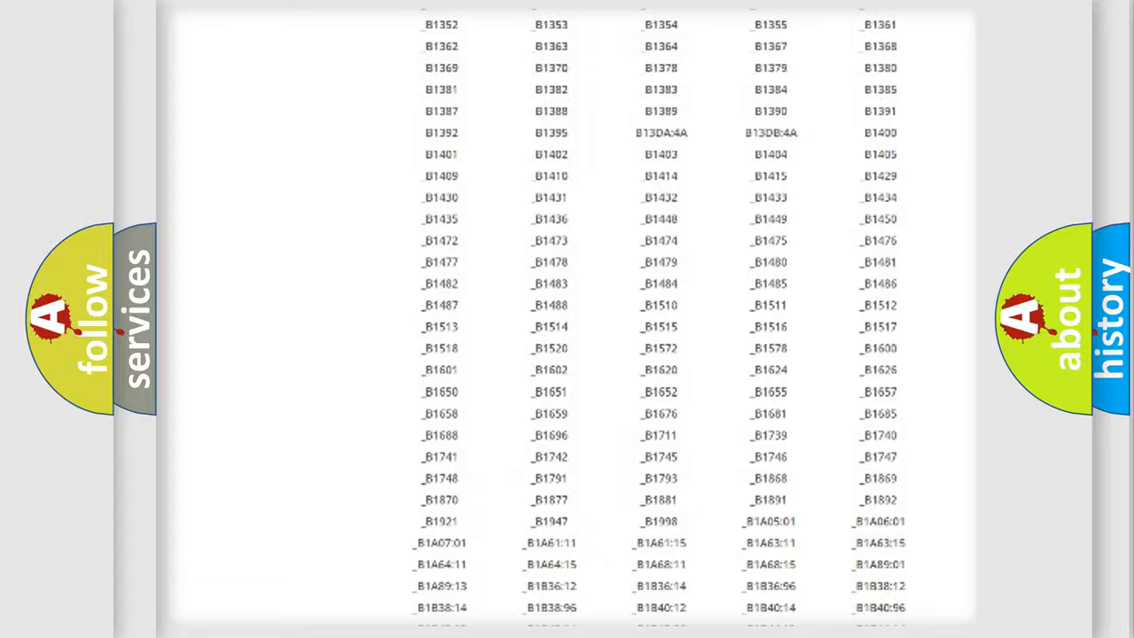